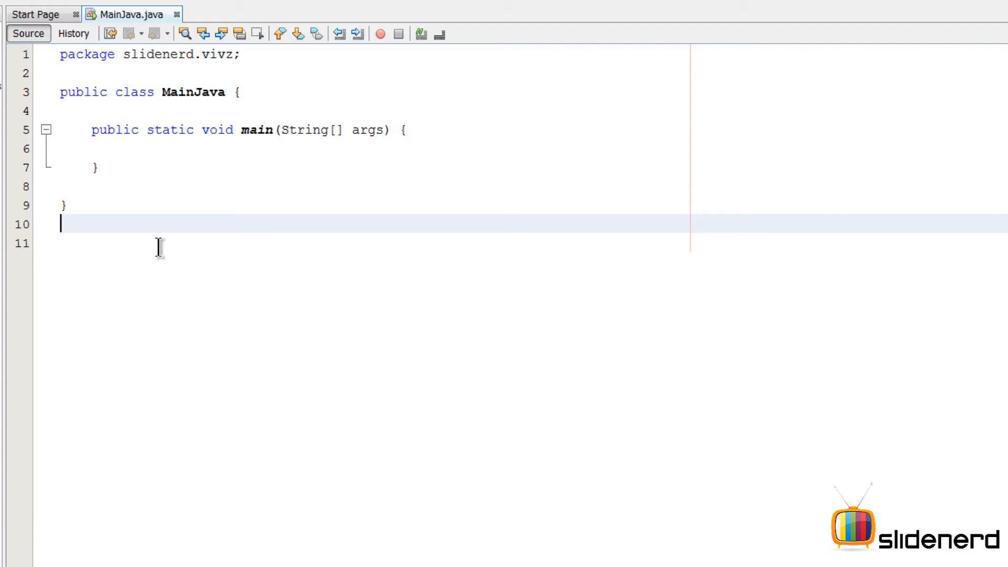
Step: Write the Person class with String name="Vivz" and a print() method that prints name
{"action": "type", "text": "class Person"}
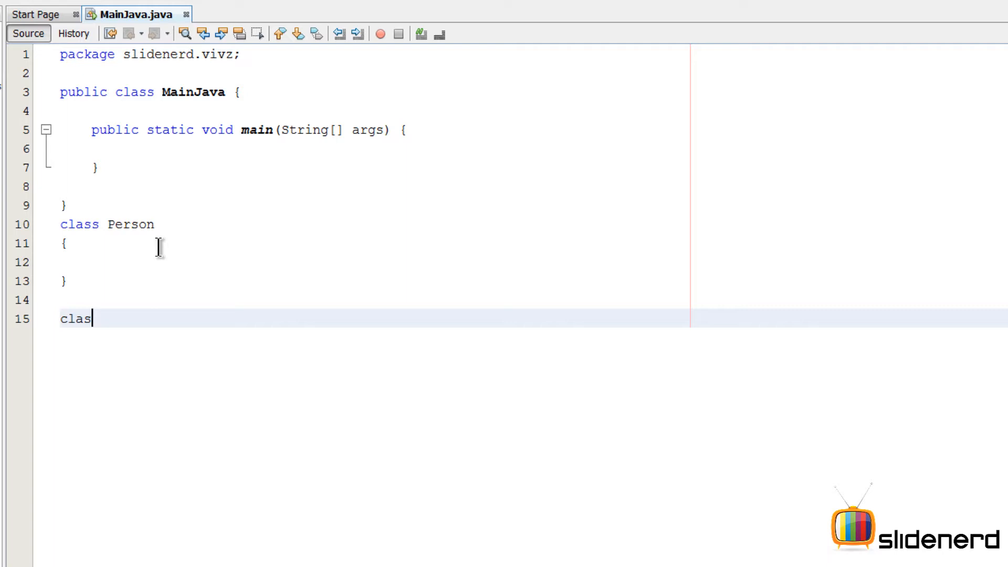
{"action": "type", "text": "s Student{"}
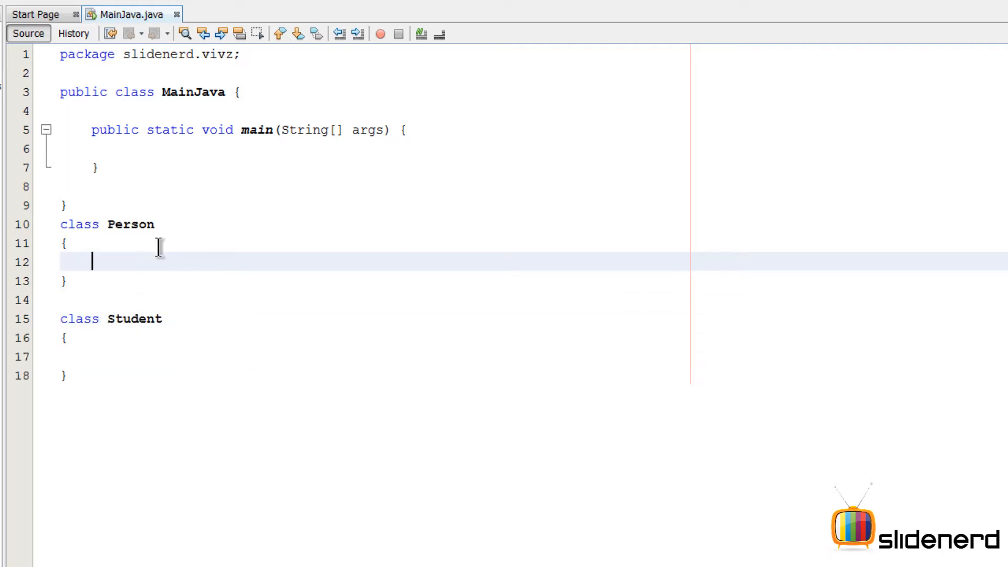
{"action": "type", "text": "String"}
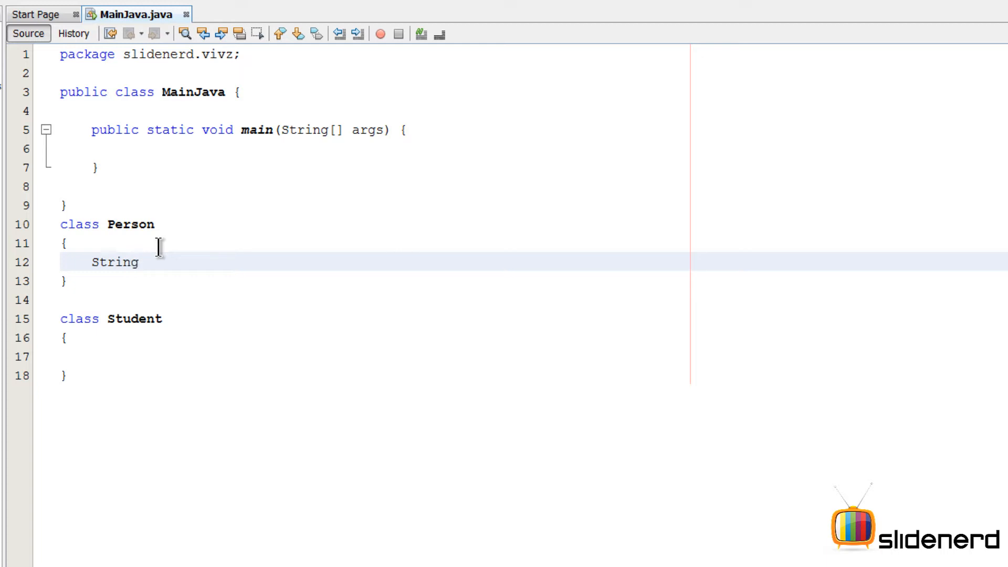
{"action": "type", "text": "name=\"\""}
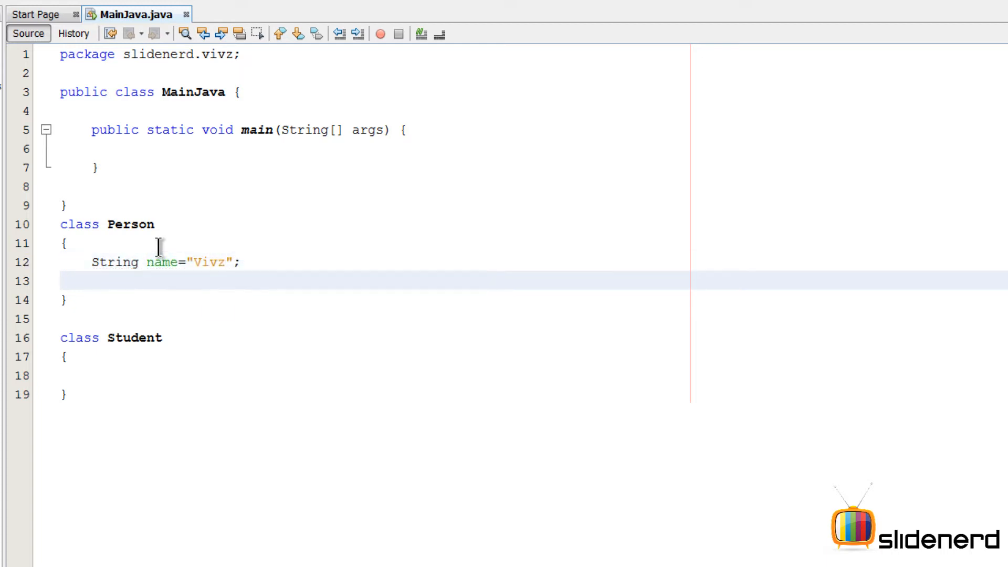
{"action": "left_click", "coordinate": [93, 282]}
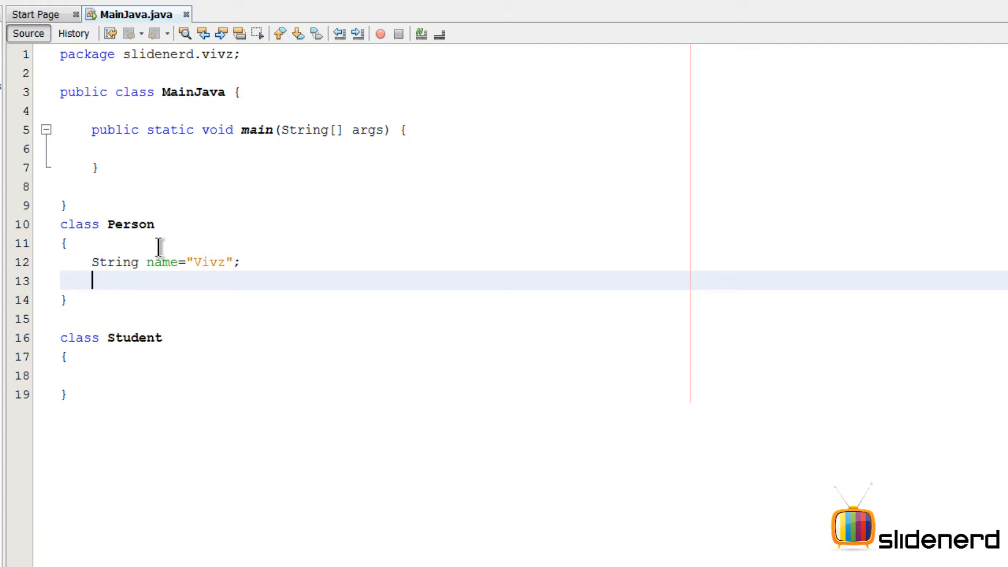
{"action": "type", "text": "public void"}
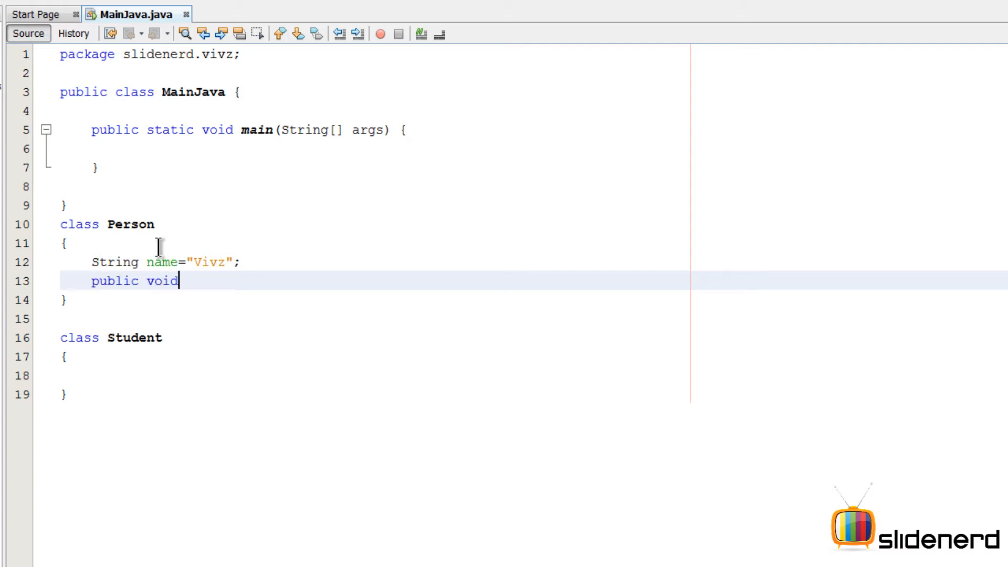
{"action": "type", "text": "print(){"}
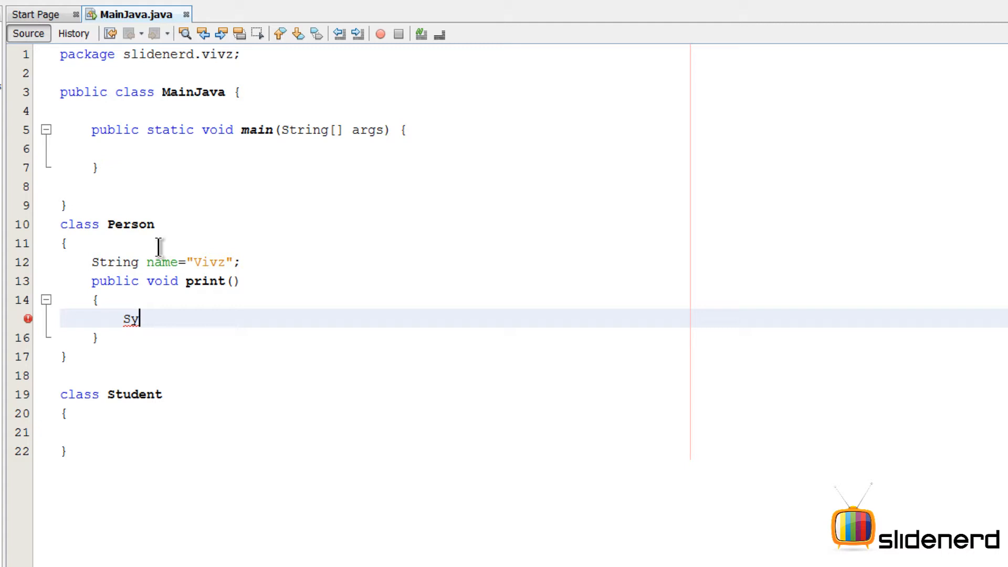
{"action": "type", "text": "System.out.println();"}
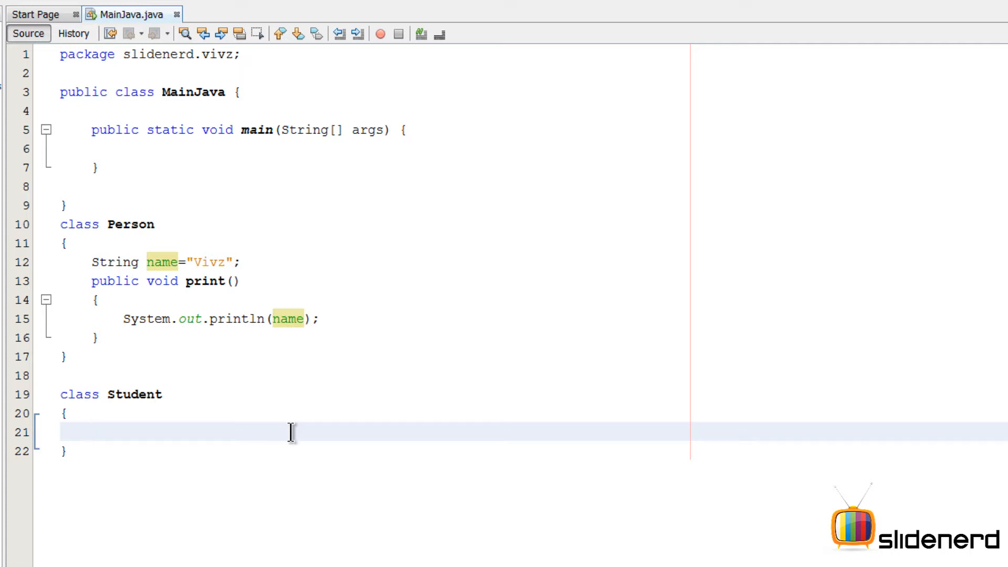
Step: Write the Student class with int marks=100 and an empty print() method
{"action": "type", "text": "int marks="}
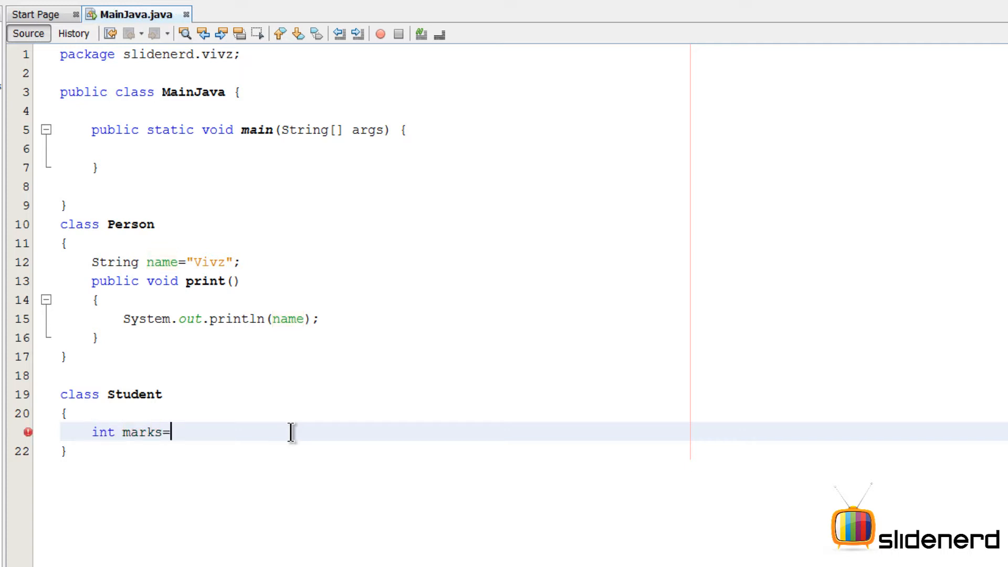
{"action": "type", "text": "100;"}
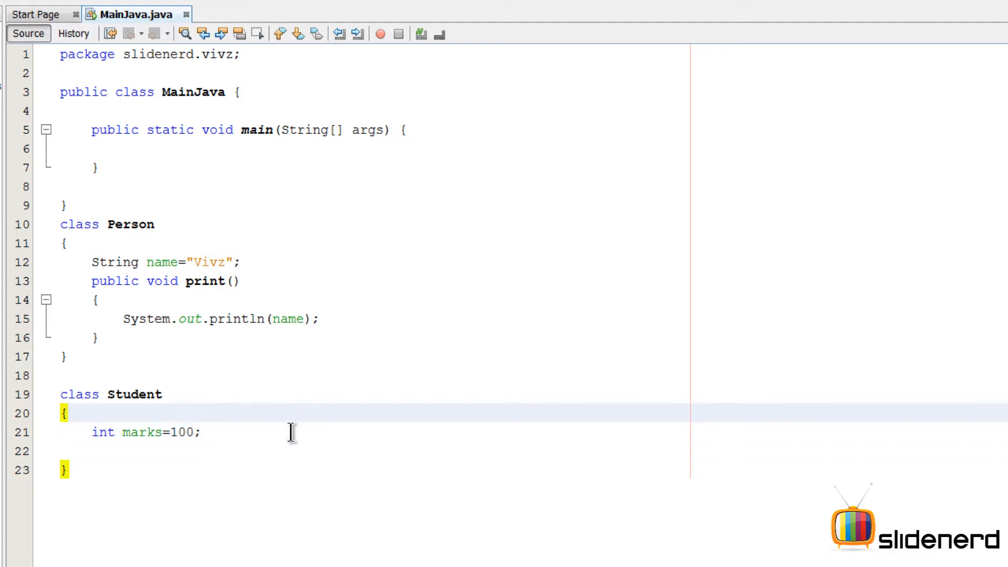
{"action": "type", "text": "public vo"}
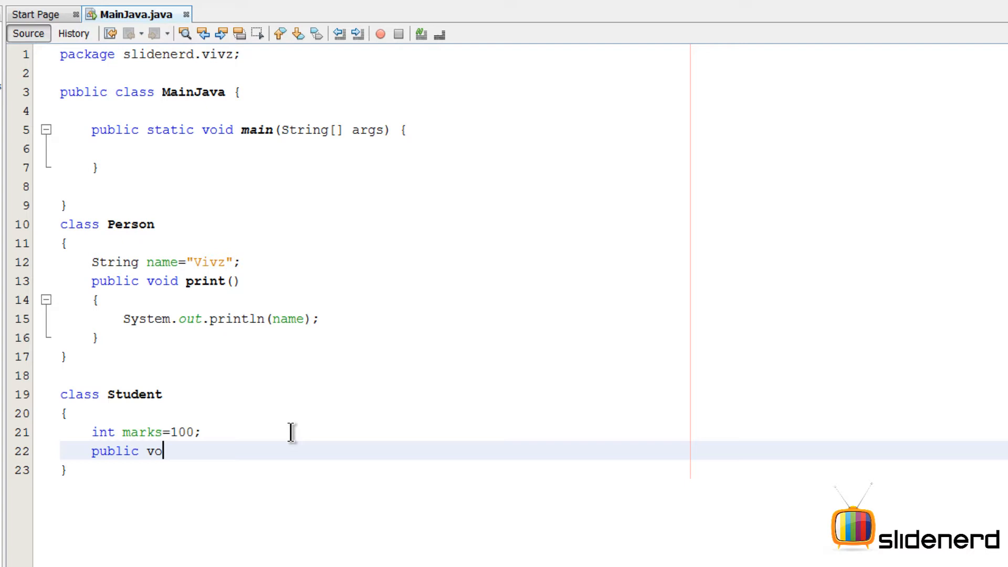
{"action": "type", "text": "id print()"}
{"action": "type", "text": "{"}
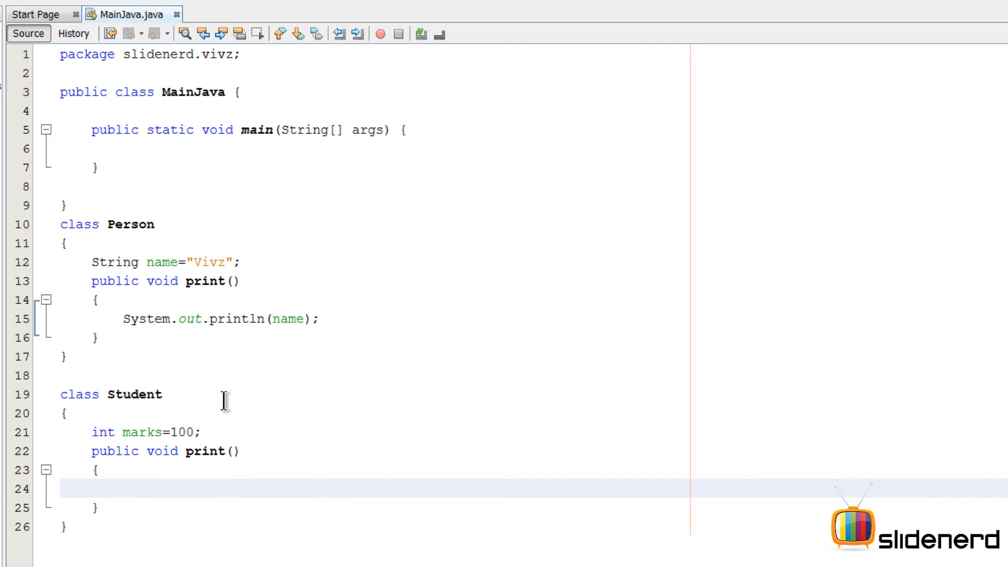
Step: Make Student extend Person and start printing marks inside its print() method
{"action": "type", "text": "extends Person"}
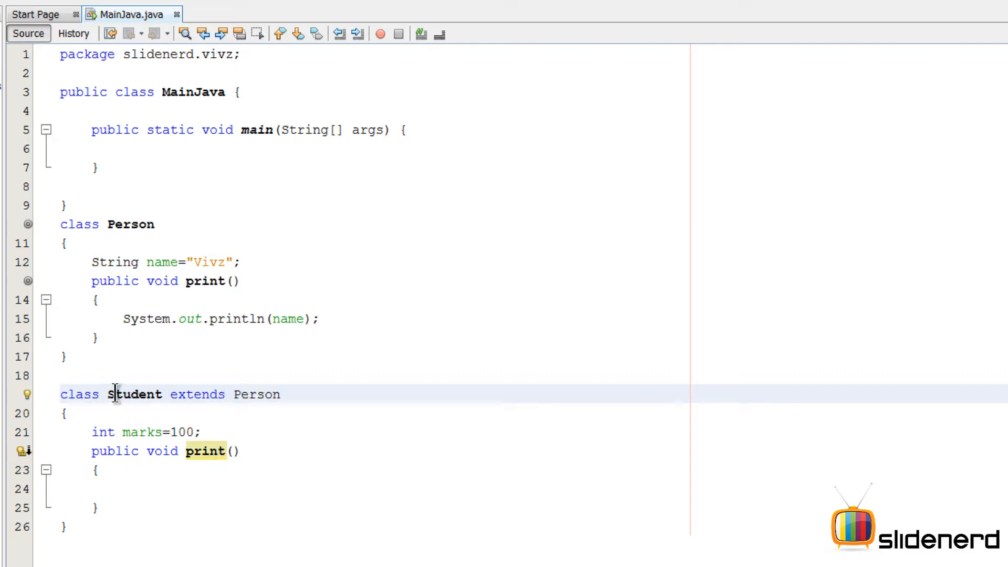
{"action": "double_click", "coordinate": [136, 394]}
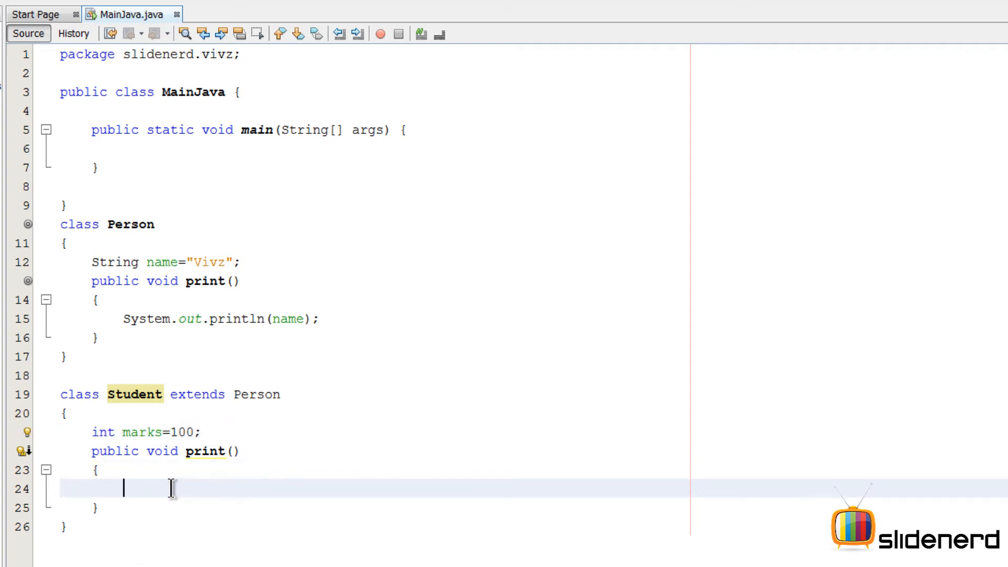
{"action": "type", "text": "System.out.println(marks);"}
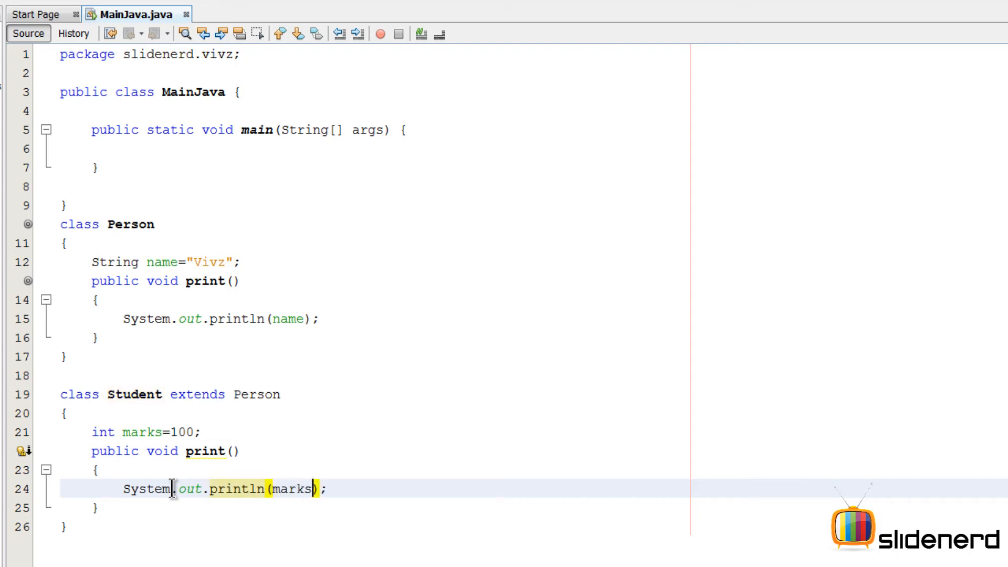
{"action": "type", "text": "System.out.println();"}
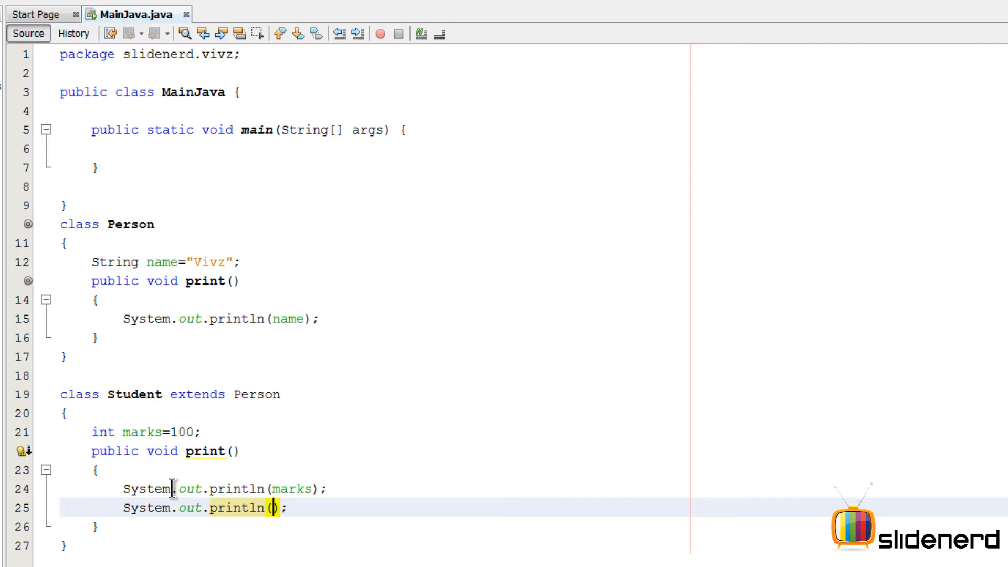
Step: Finish Student's print() with System.out.println(marks) followed by a call to print()
{"action": "type", "text": "name"}
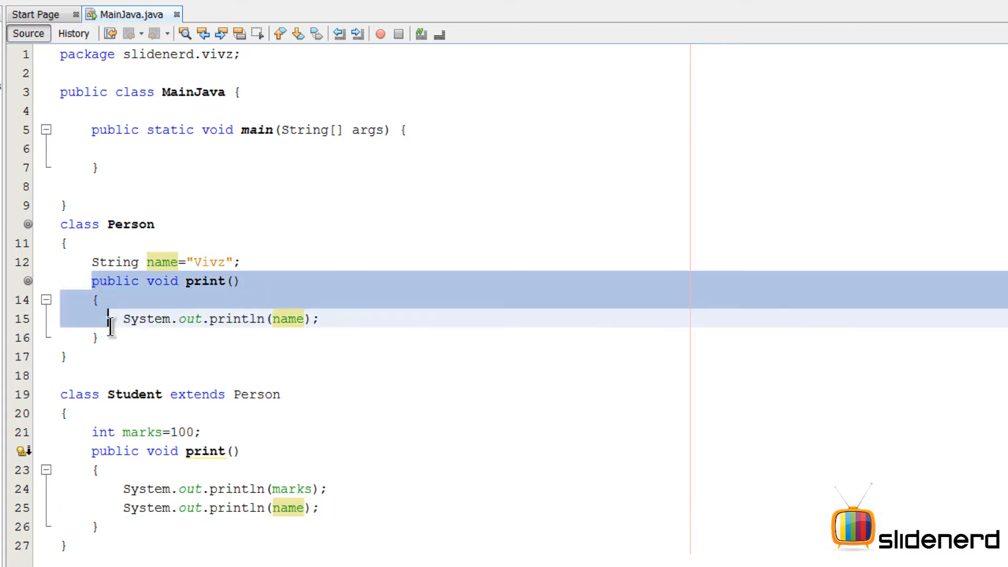
{"action": "left_click", "coordinate": [123, 319]}
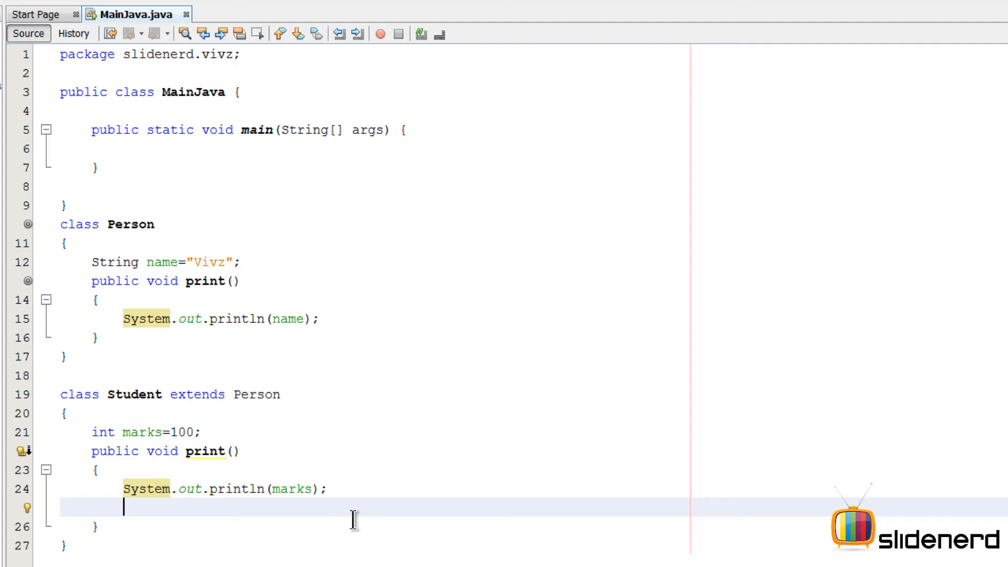
{"action": "type", "text": "print"}
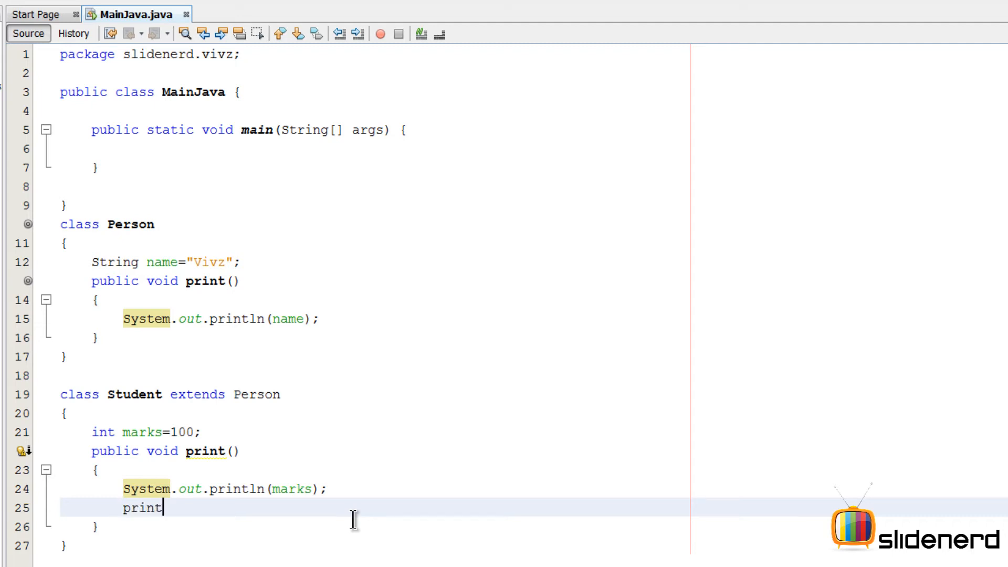
{"action": "type", "text": "();"}
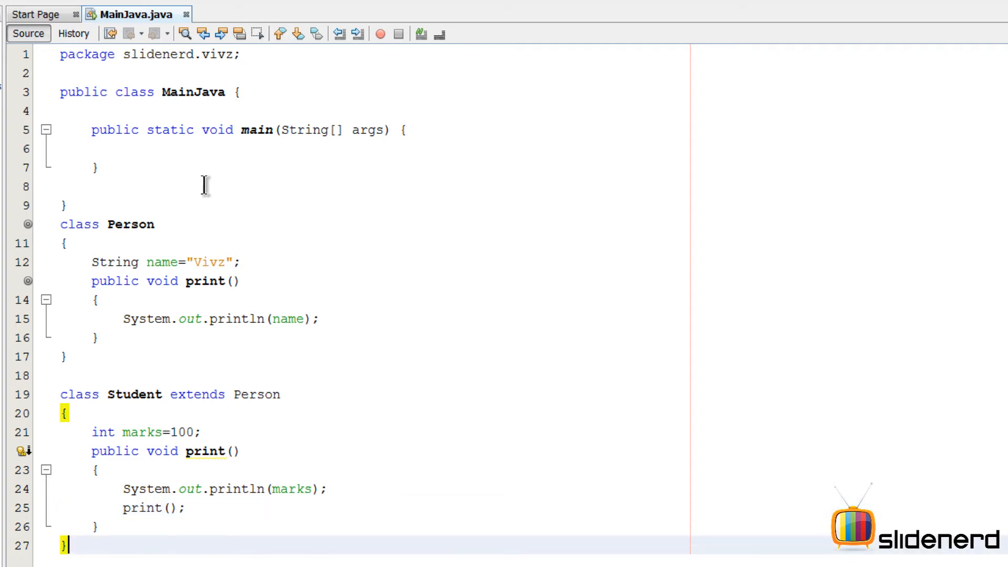
Step: In main, create Student student=new Student() and call student.print()
{"action": "type", "text": "Syt"}
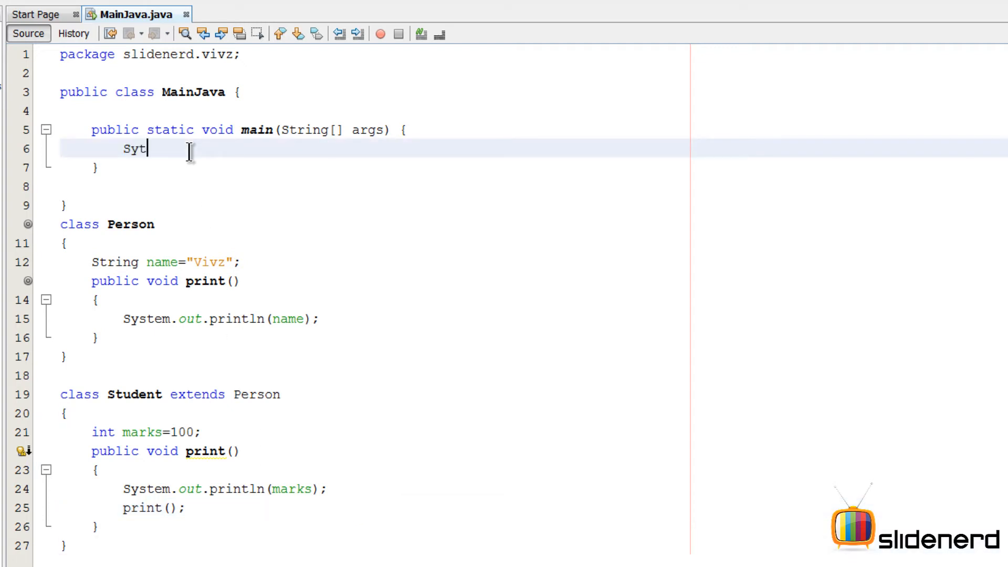
{"action": "type", "text": "Student student=new Student();"}
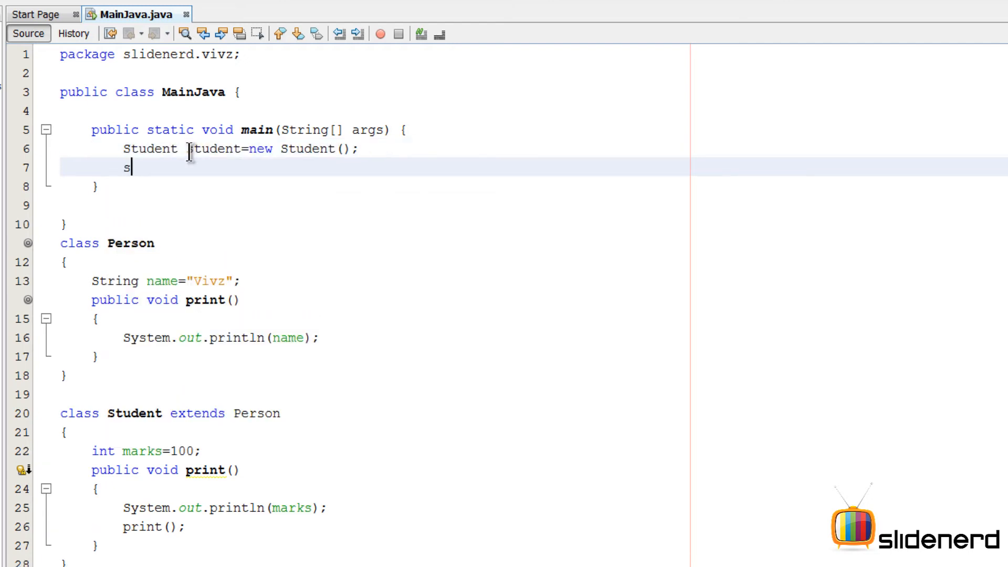
{"action": "type", "text": "tudent.print();"}
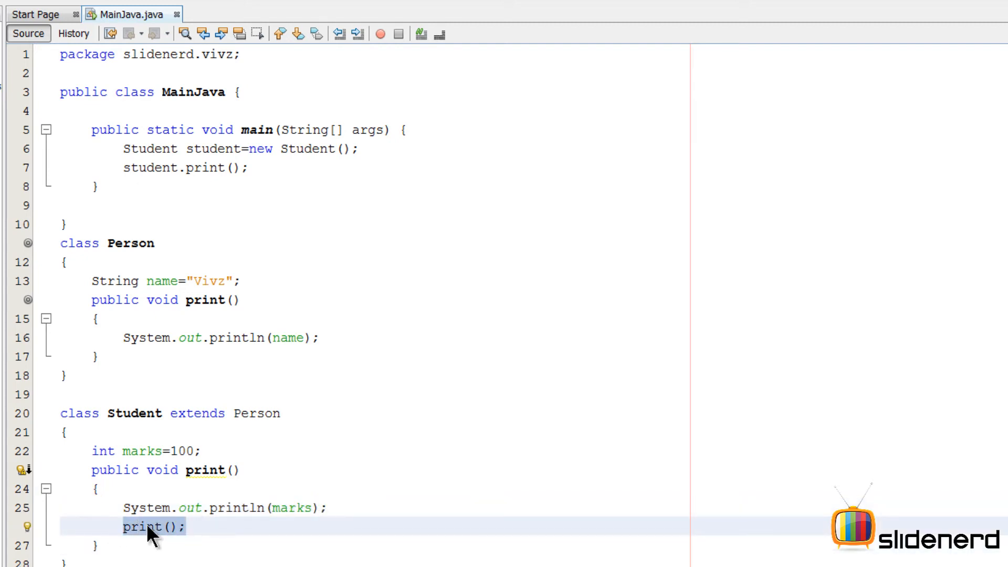
{"action": "type", "text": "thi"}
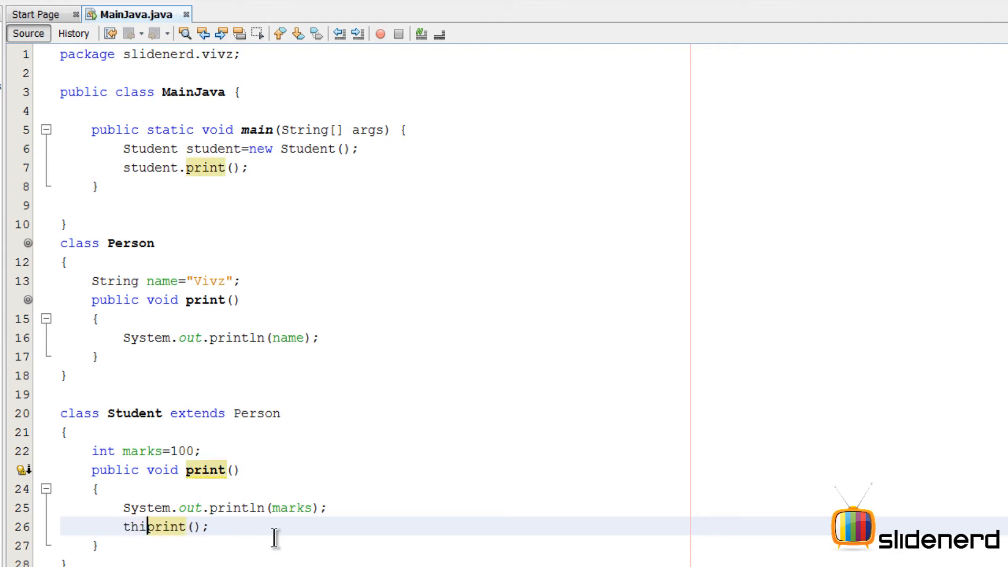
{"action": "type", "text": "."}
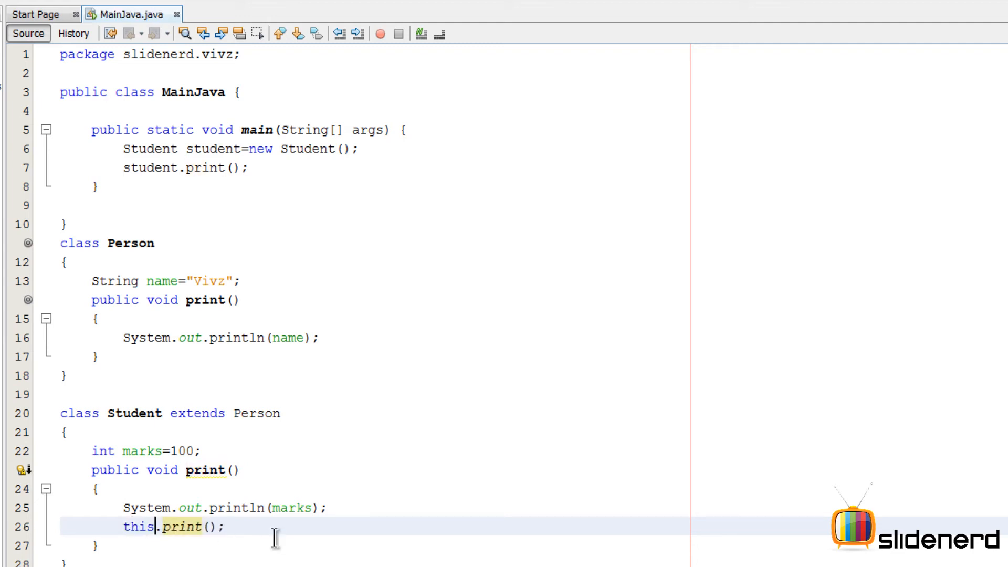
{"action": "type", "text": "print();"}
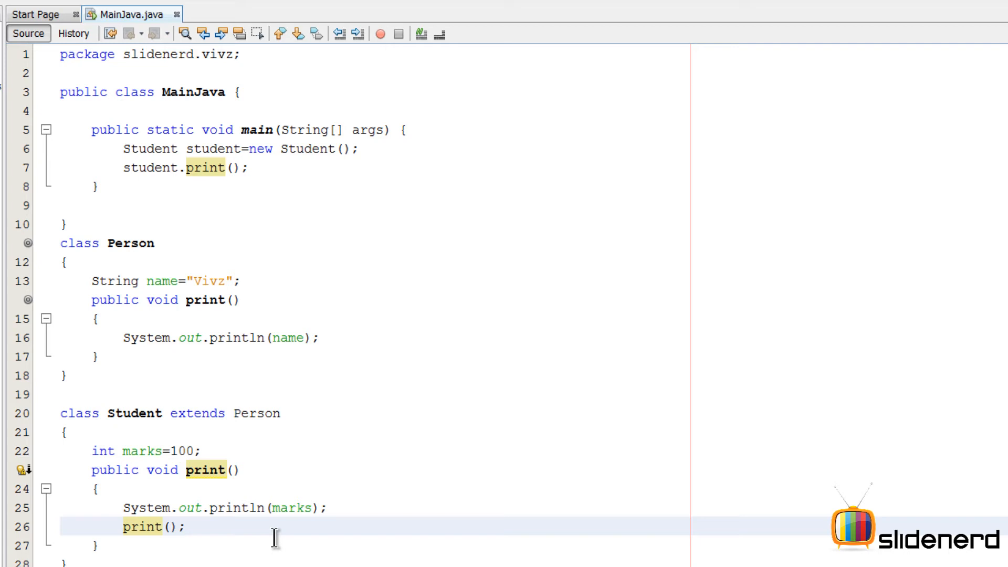
{"action": "mouse_move", "coordinate": [181, 503]}
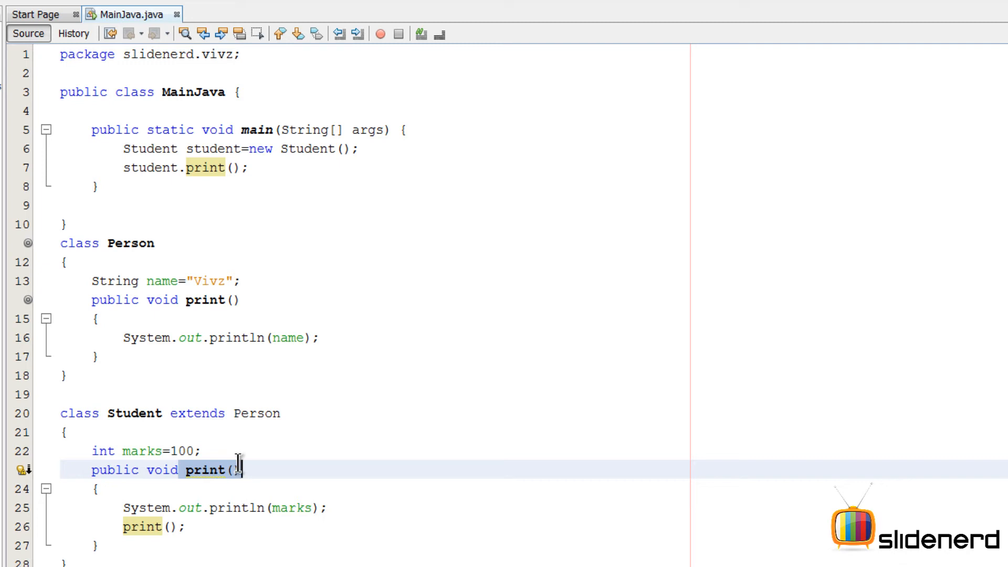
{"action": "mouse_move", "coordinate": [117, 355]}
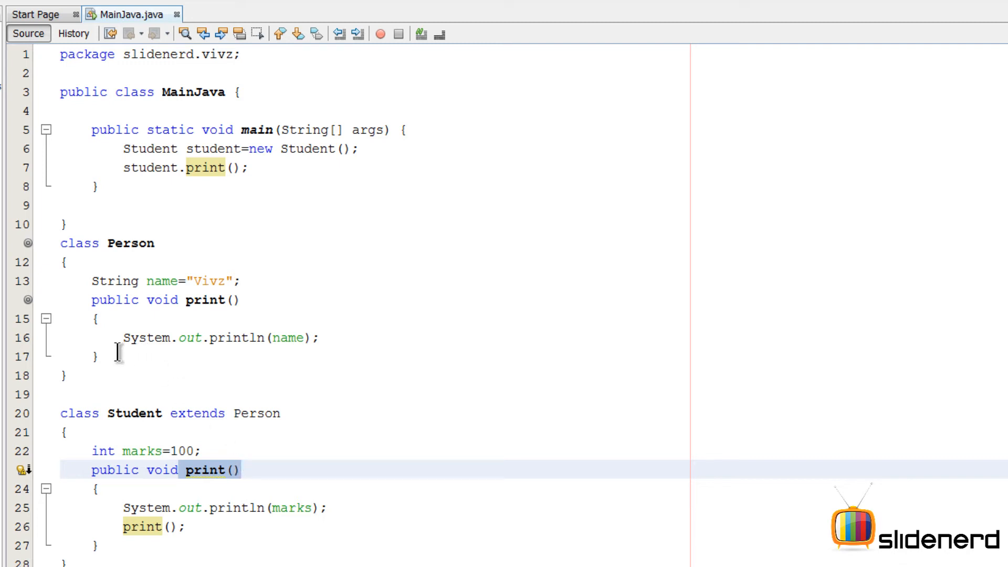
{"action": "left_click_drag", "start_coordinate": [91, 299], "coordinate": [97, 357]}
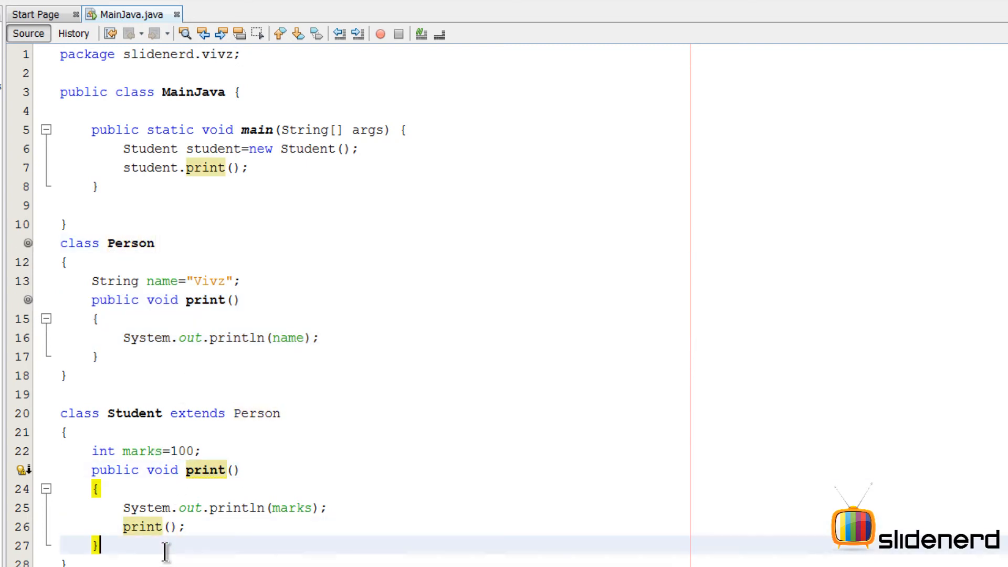
Step: Replace the recursive print() call in Student with super.print() via code completion
{"action": "type", "text": "super"}
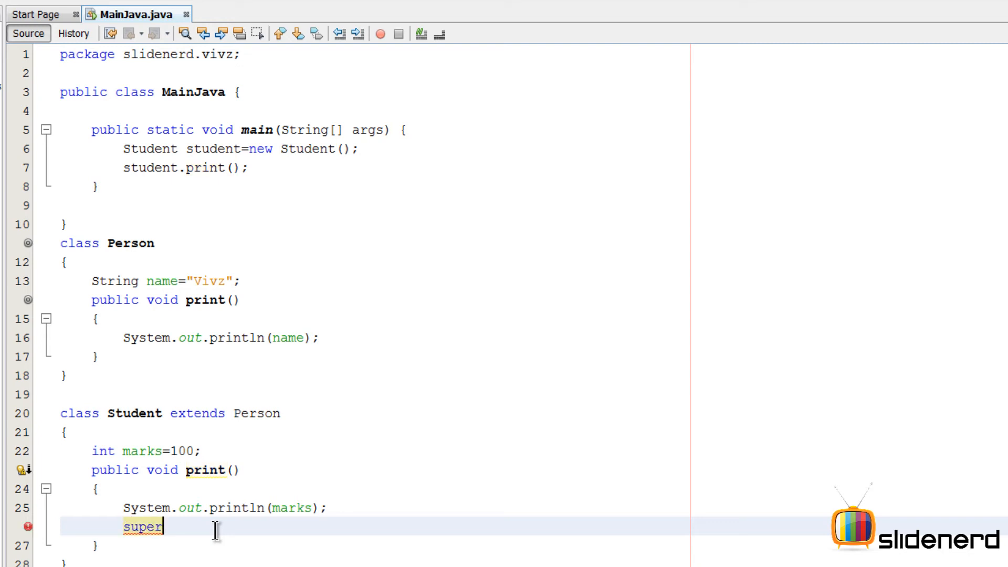
{"action": "type", "text": "."}
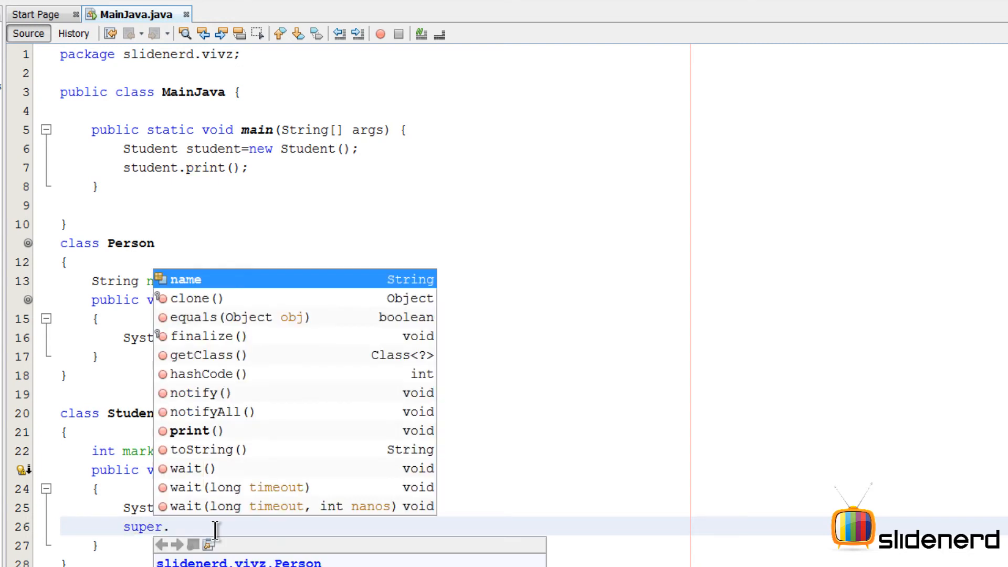
{"action": "mouse_move", "coordinate": [206, 300]}
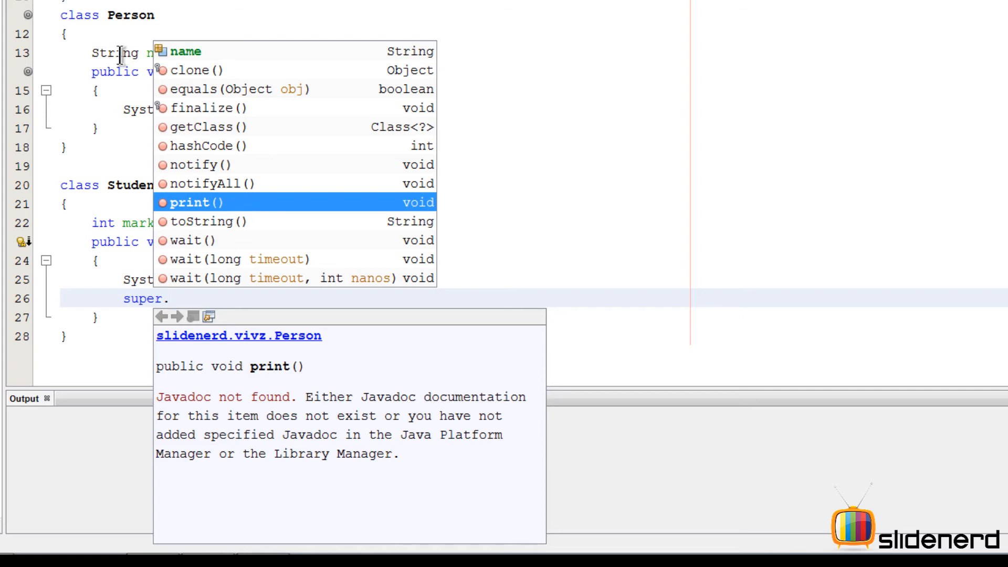
{"action": "mouse_move", "coordinate": [194, 63]}
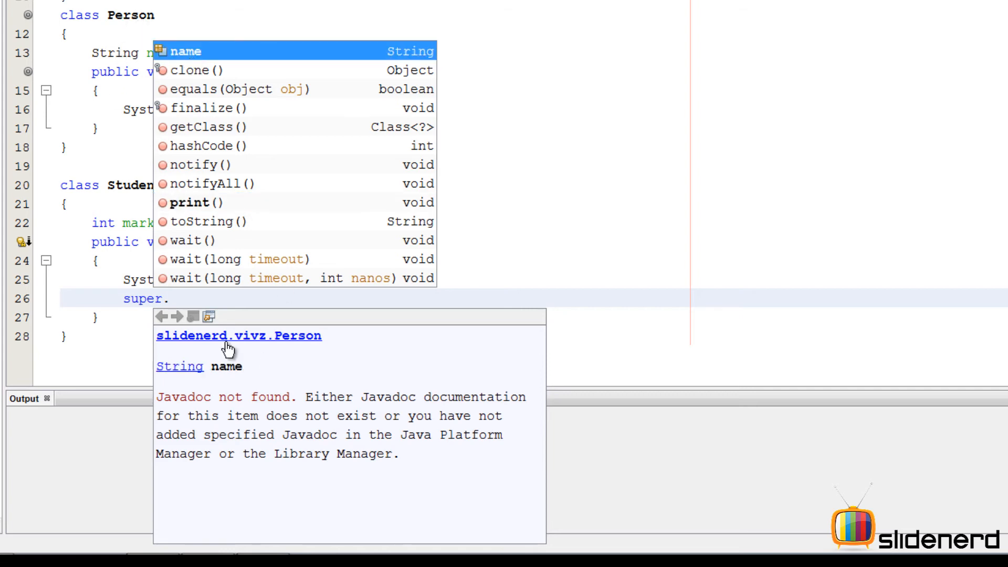
{"action": "mouse_move", "coordinate": [181, 388]}
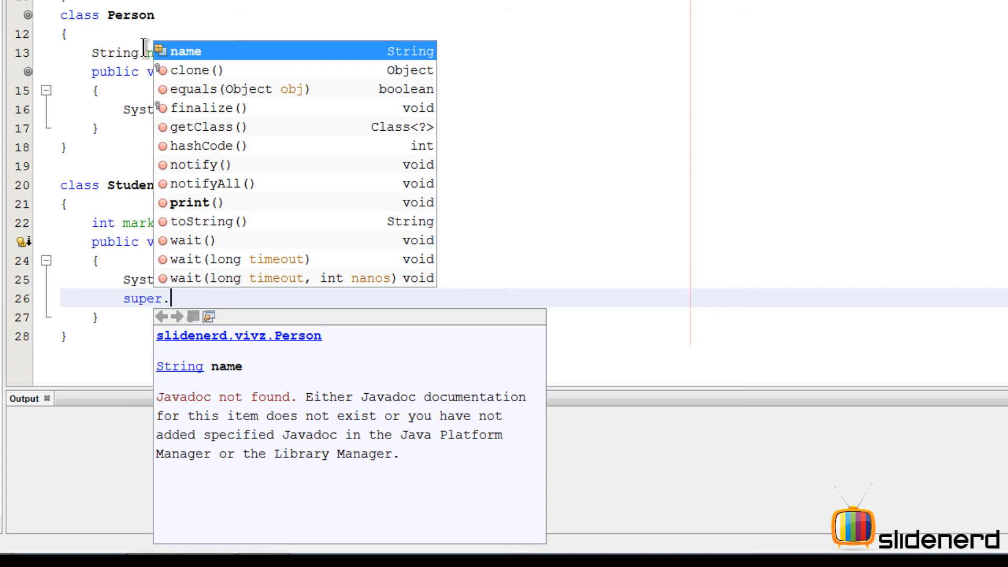
{"action": "mouse_move", "coordinate": [215, 219]}
{"action": "type", "text": "print();"}
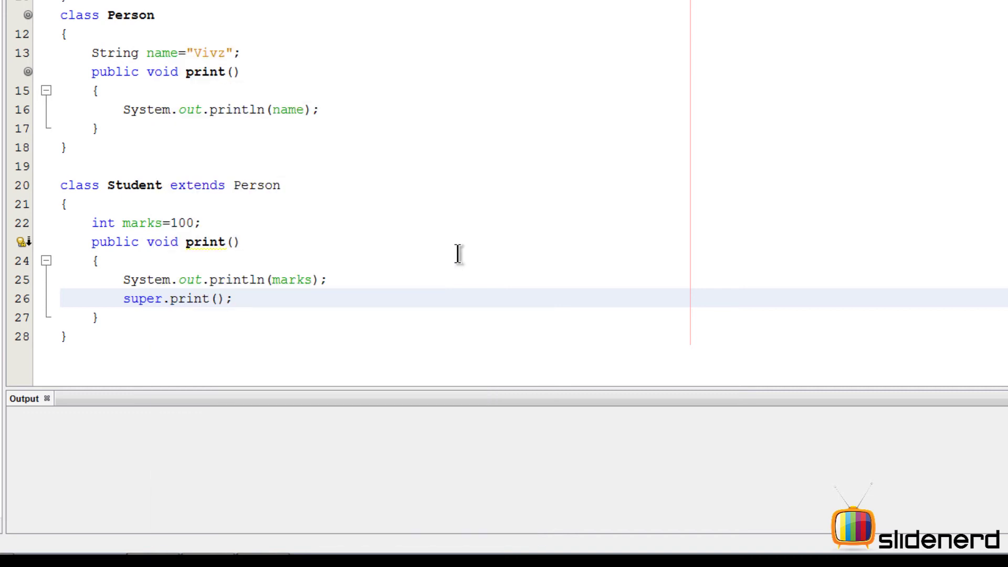
Step: Run the project and see the output 100 followed by Vivz with BUILD SUCCESSFUL
{"action": "left_click", "coordinate": [233, 298]}
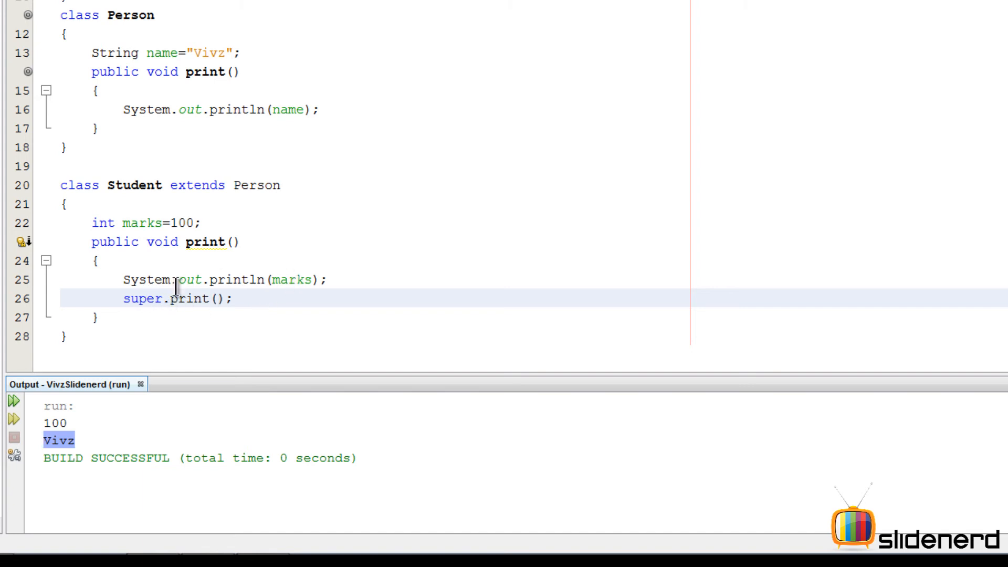
{"action": "left_click_drag", "start_coordinate": [90, 72], "coordinate": [109, 129]}
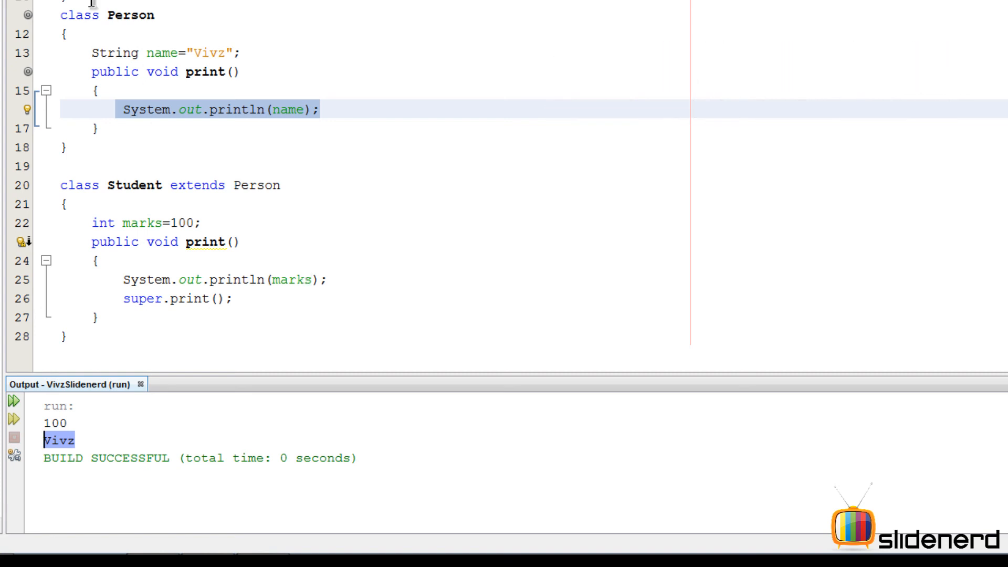
Step: Change Student's print to System.out.println(super.name), keeping Person's name non-private
{"action": "type", "text": "private"}
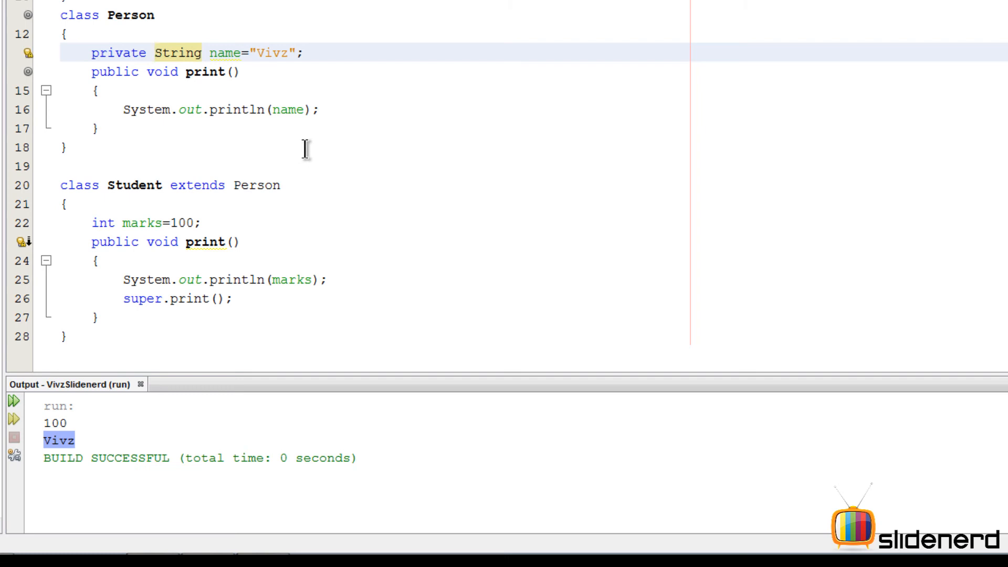
{"action": "left_click", "coordinate": [233, 298]}
{"action": "type", "text": "System.out.println("}
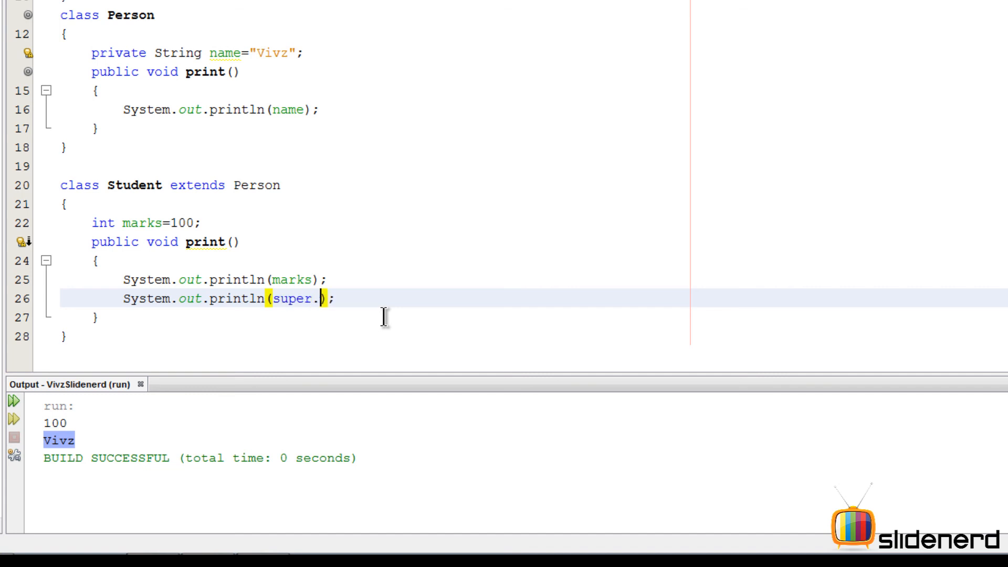
{"action": "type", "text": "name"}
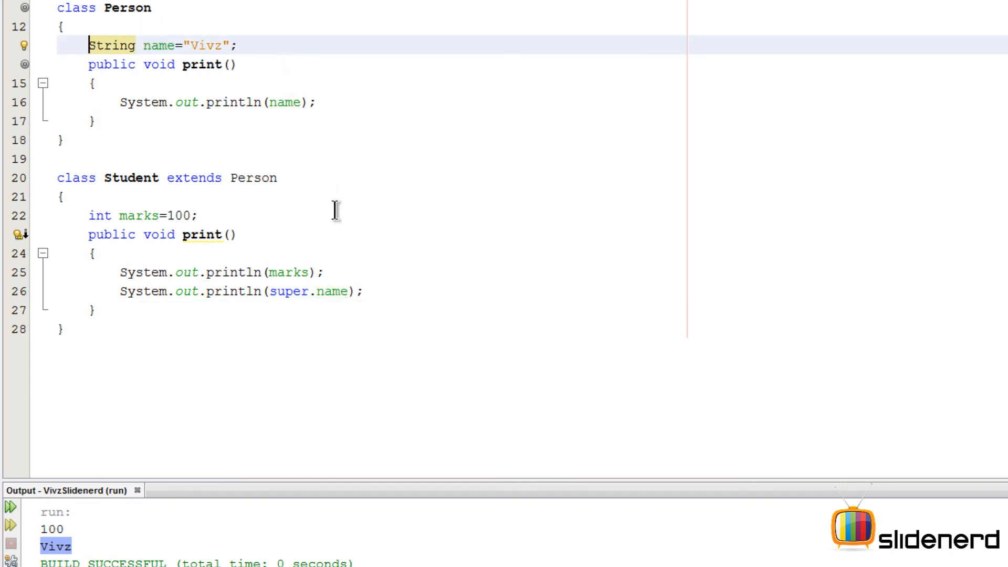
{"action": "mouse_move", "coordinate": [345, 282]}
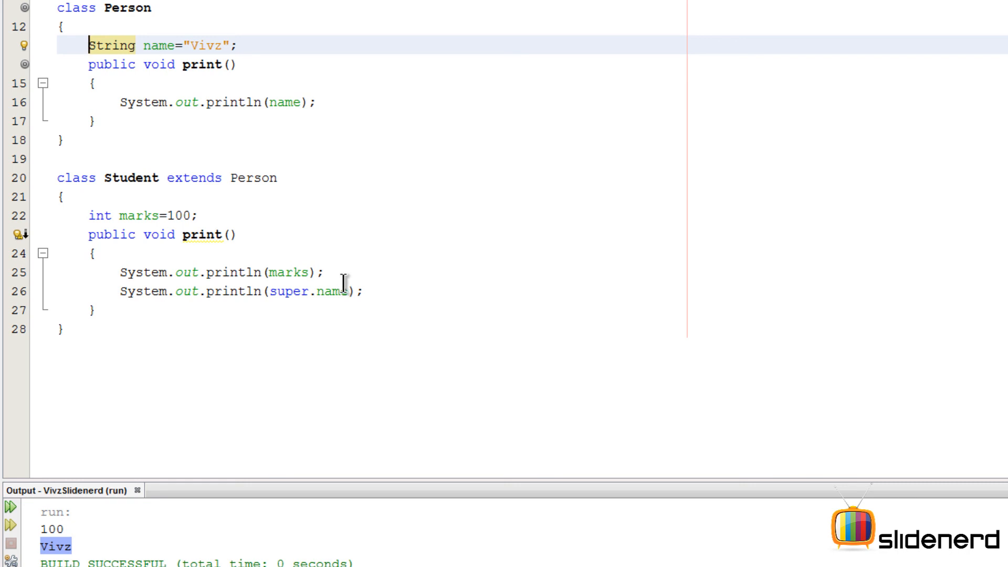